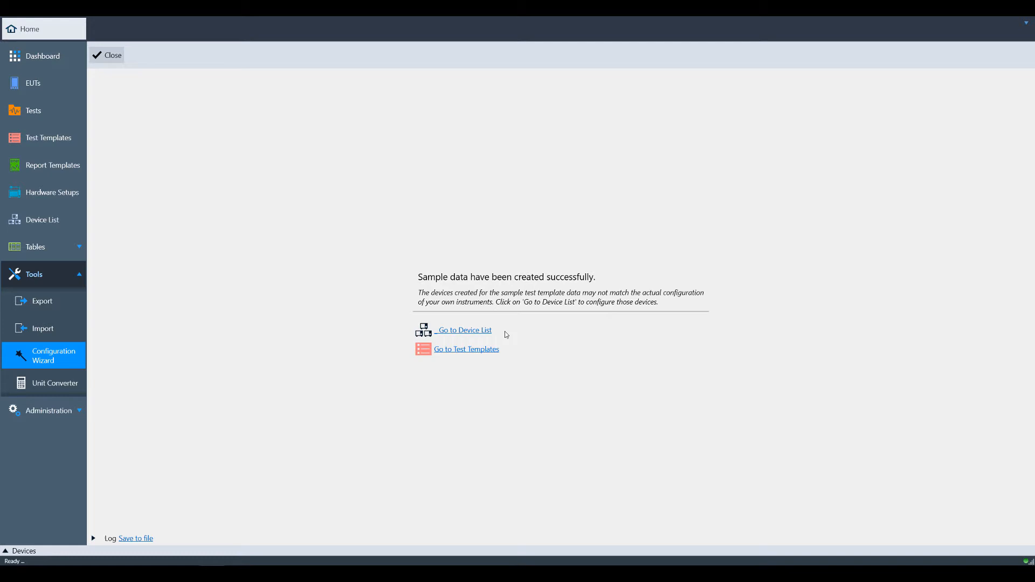
mouse_move(473, 337)
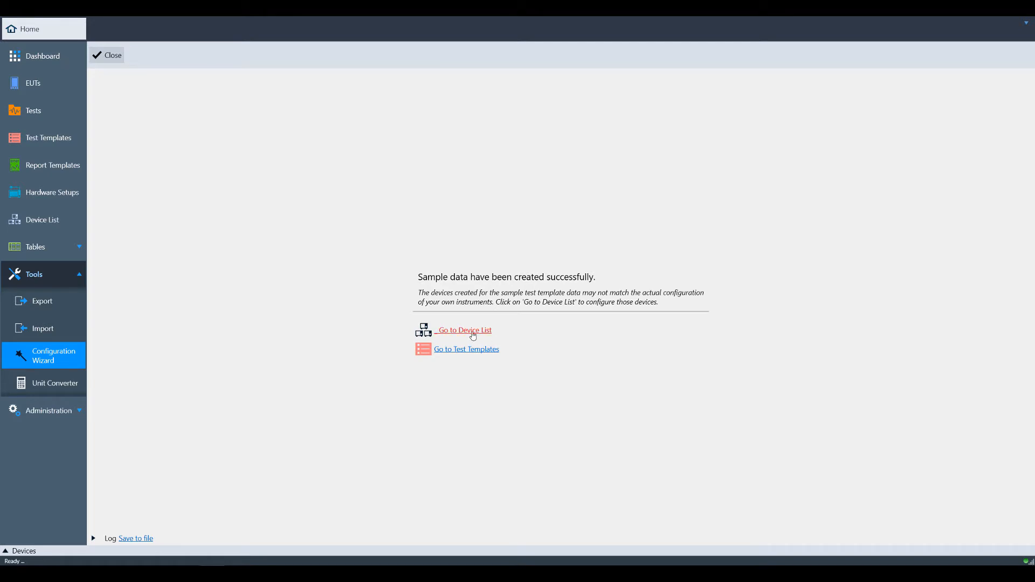
Go to the Device List from the wizard completion page
left_click(465, 330)
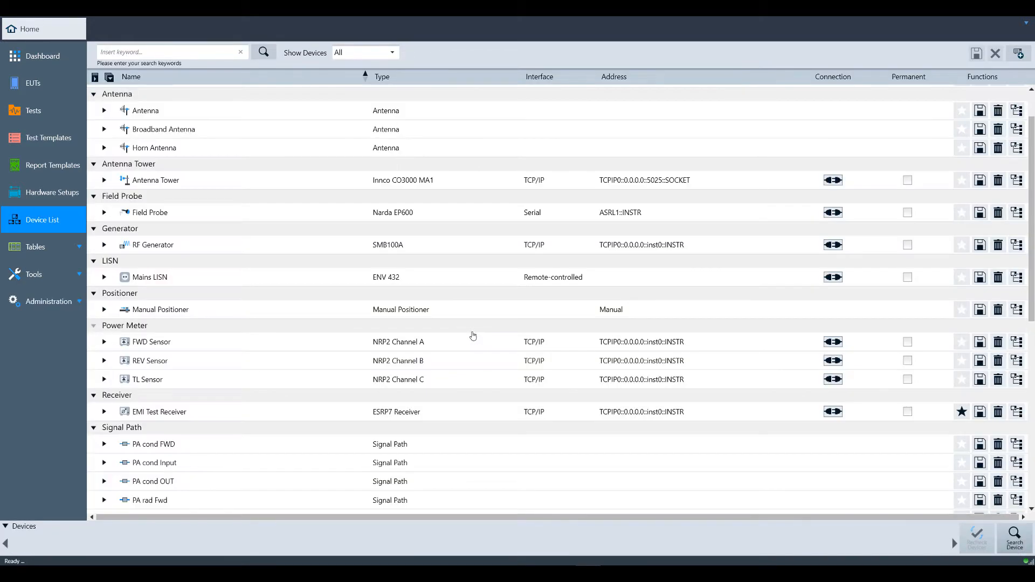
mouse_move(49, 302)
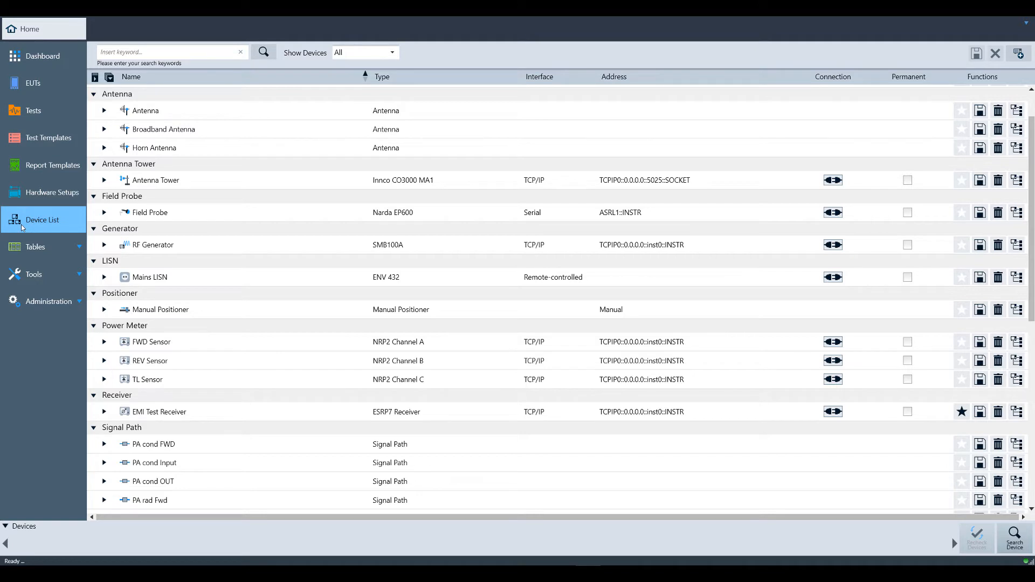
mouse_move(56, 197)
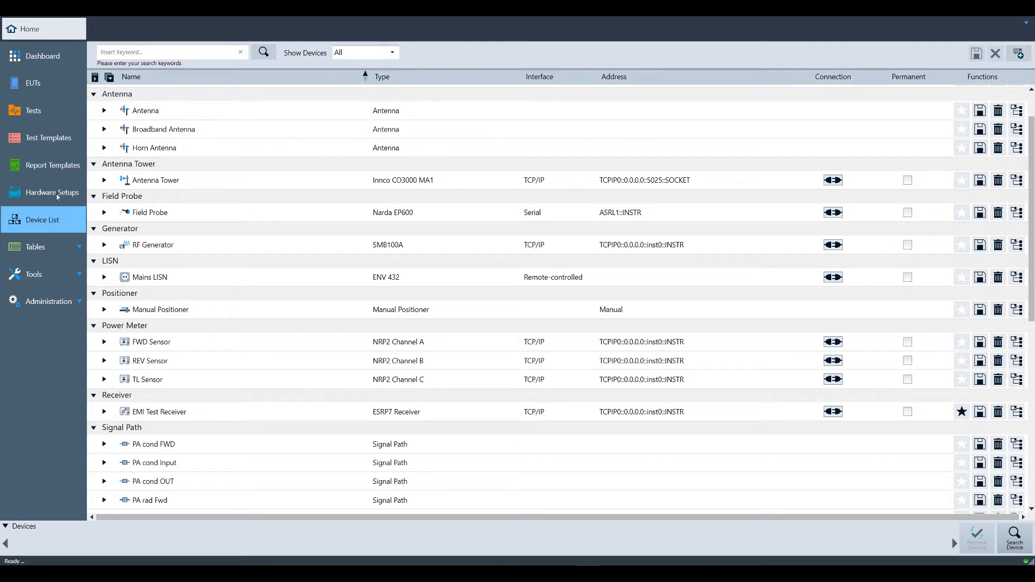
mouse_move(153, 319)
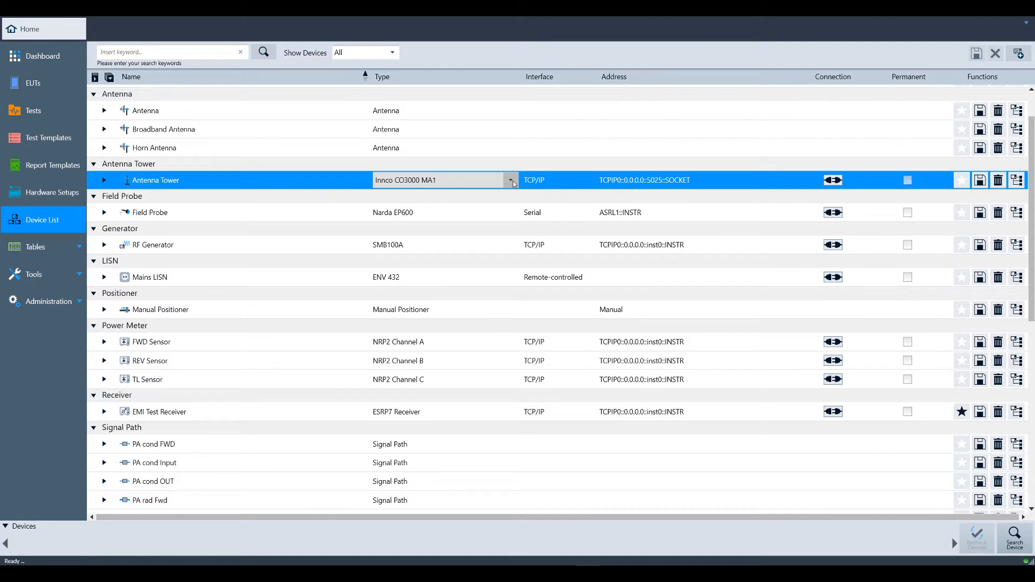
left_click(511, 180)
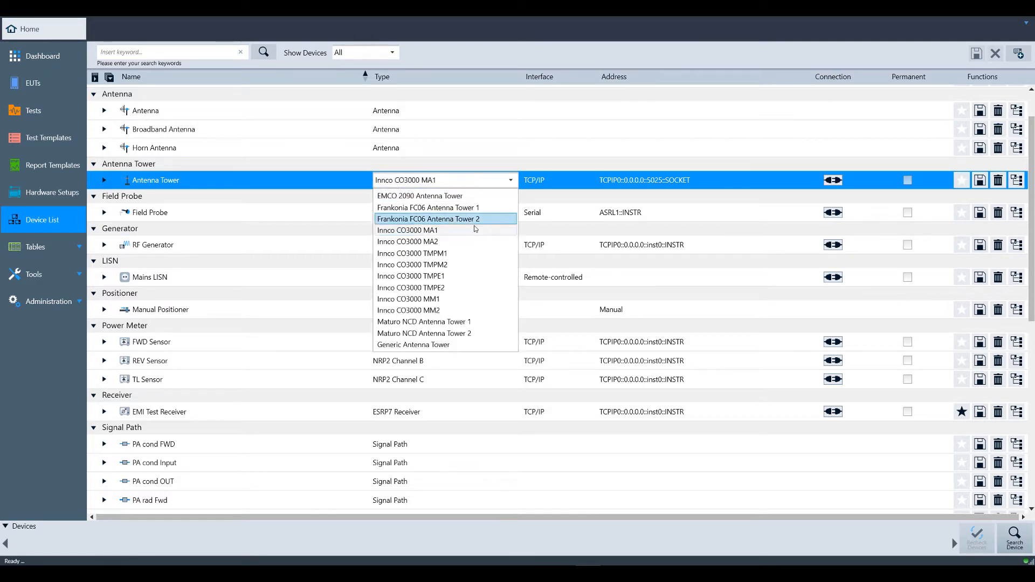
mouse_move(435, 216)
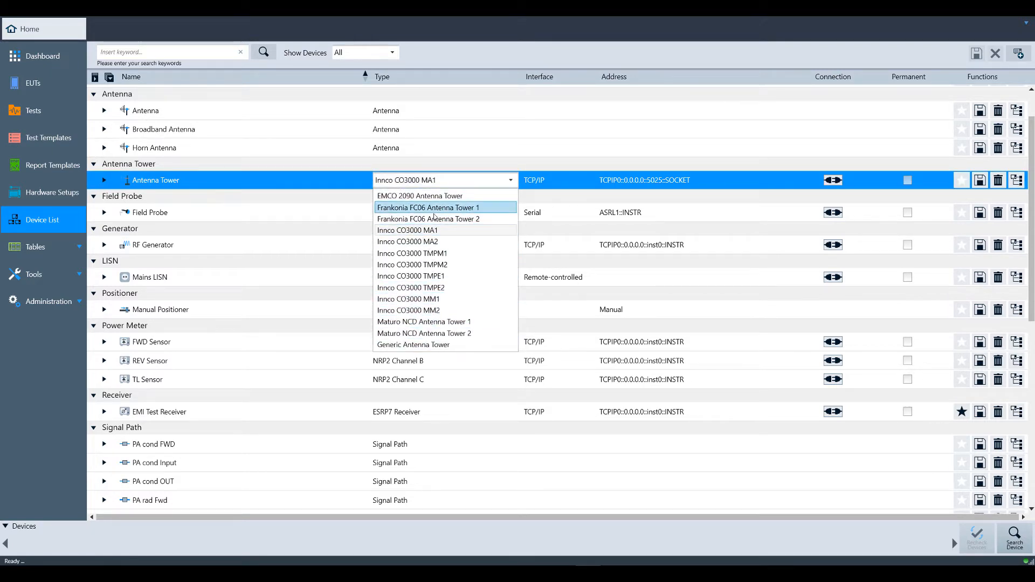
left_click(407, 230)
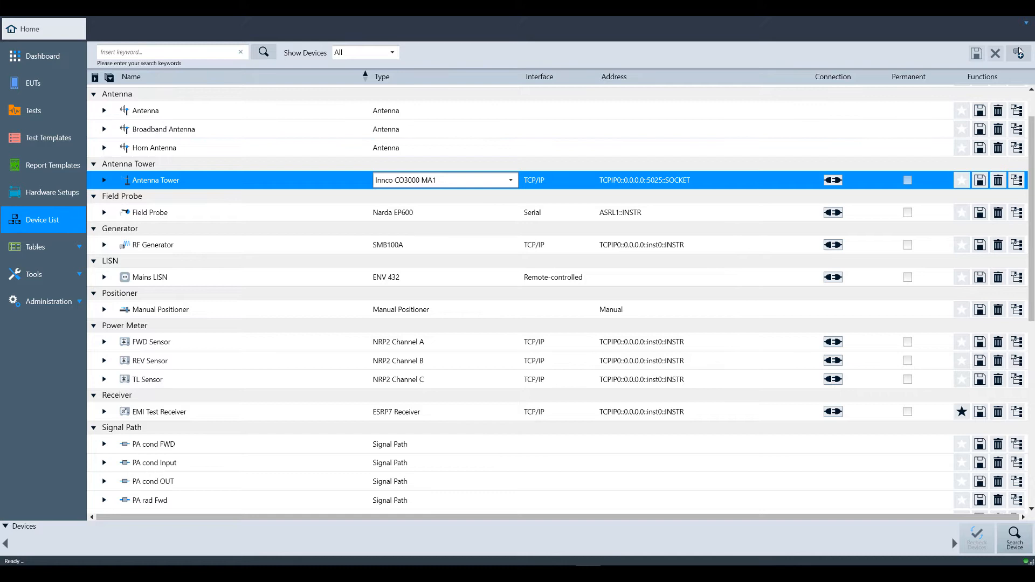
mouse_move(1017, 53)
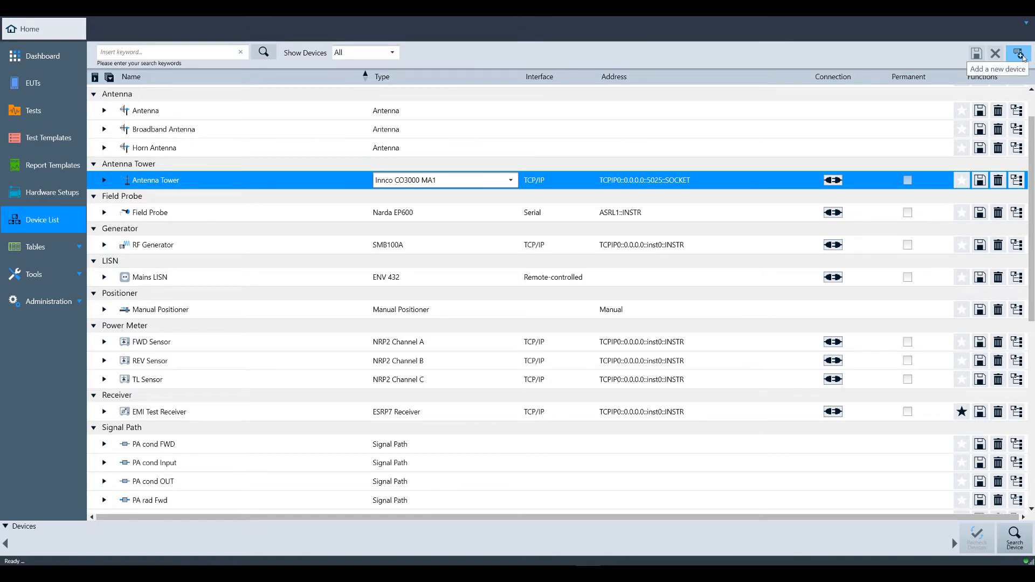
Add a new ESW26 Receiver device under the Receiver group
left_click(1017, 53)
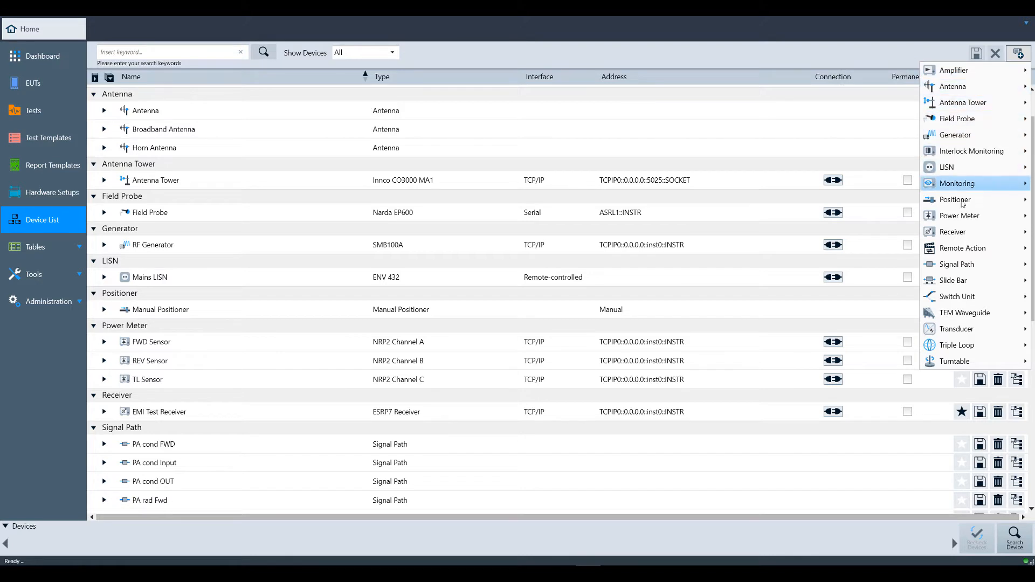
mouse_move(952, 232)
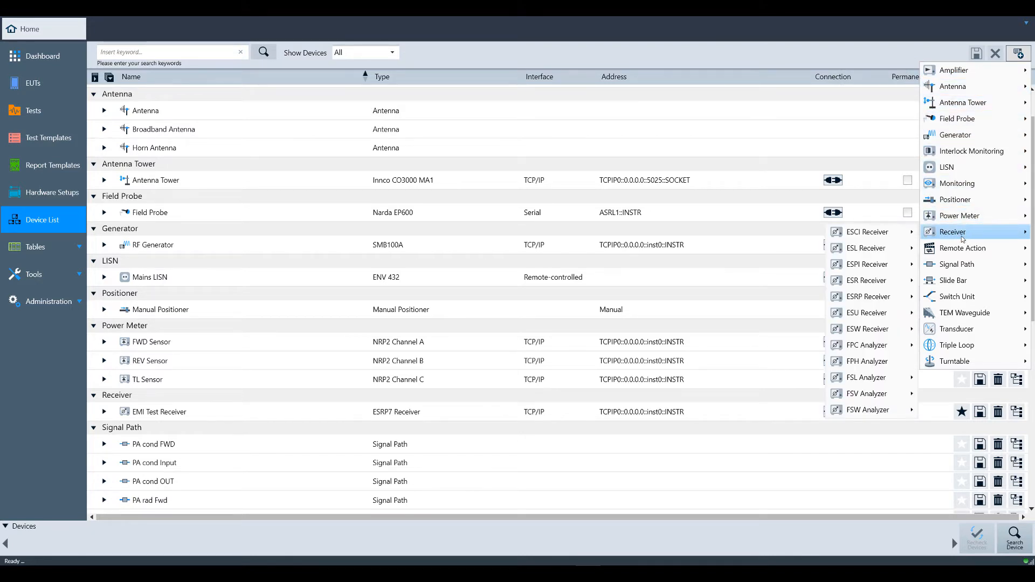
mouse_move(867, 313)
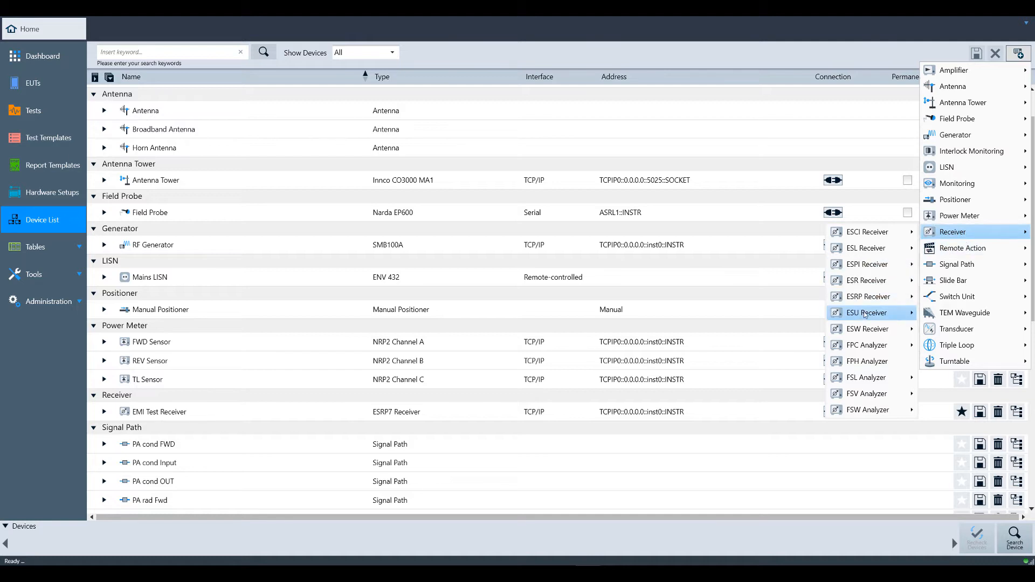
mouse_move(853, 334)
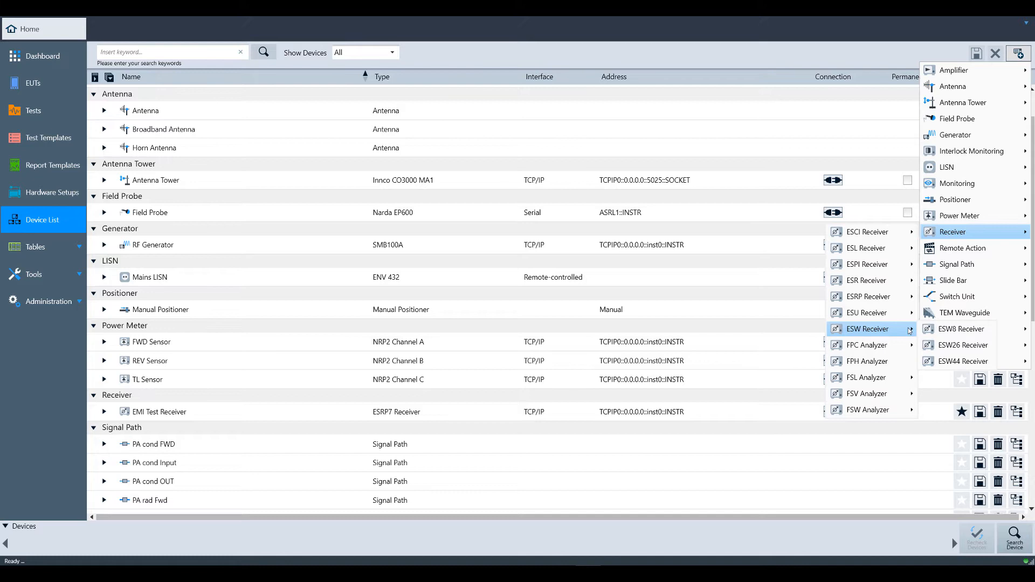
mouse_move(963, 345)
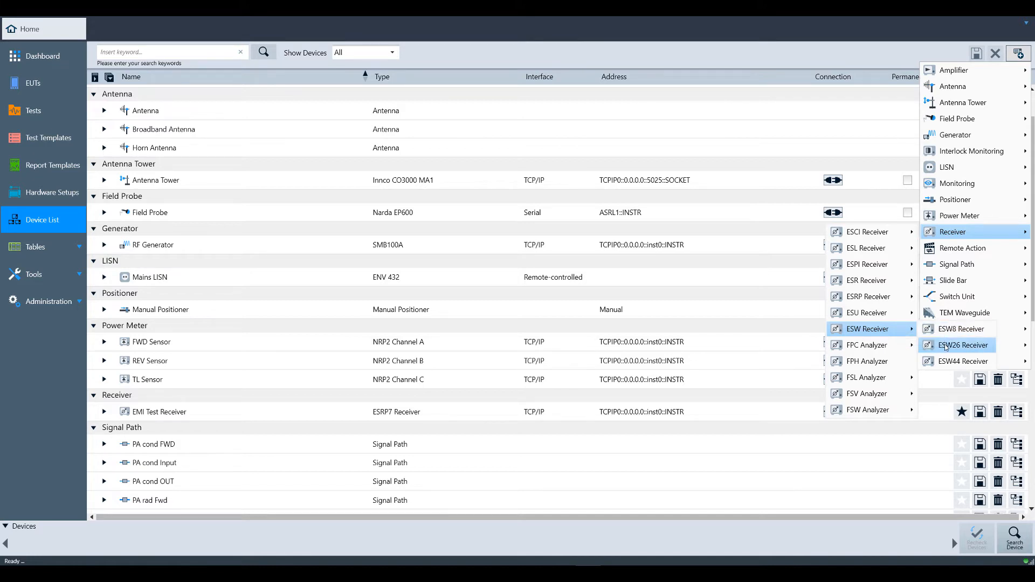
left_click(961, 345)
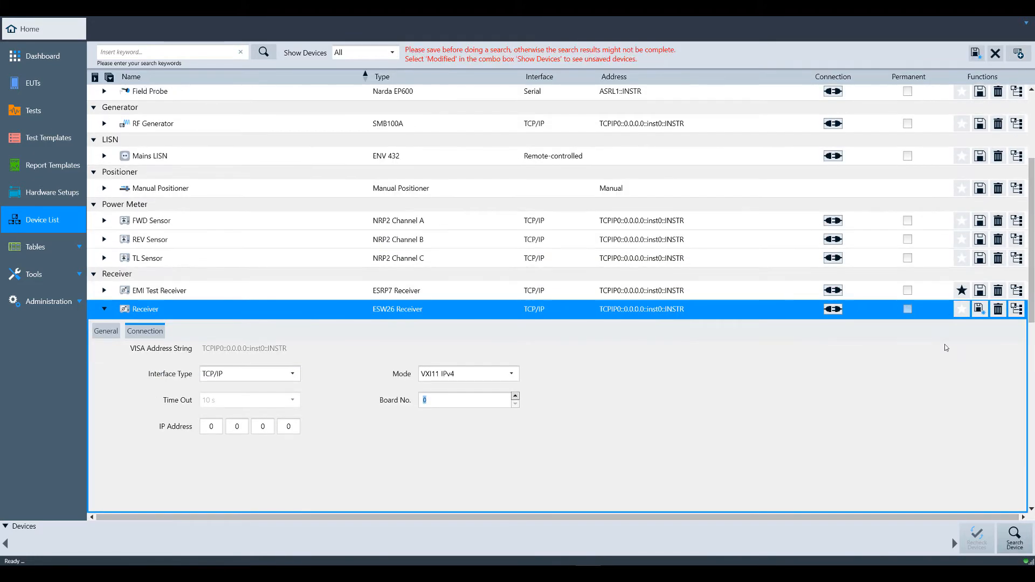
mouse_move(455, 451)
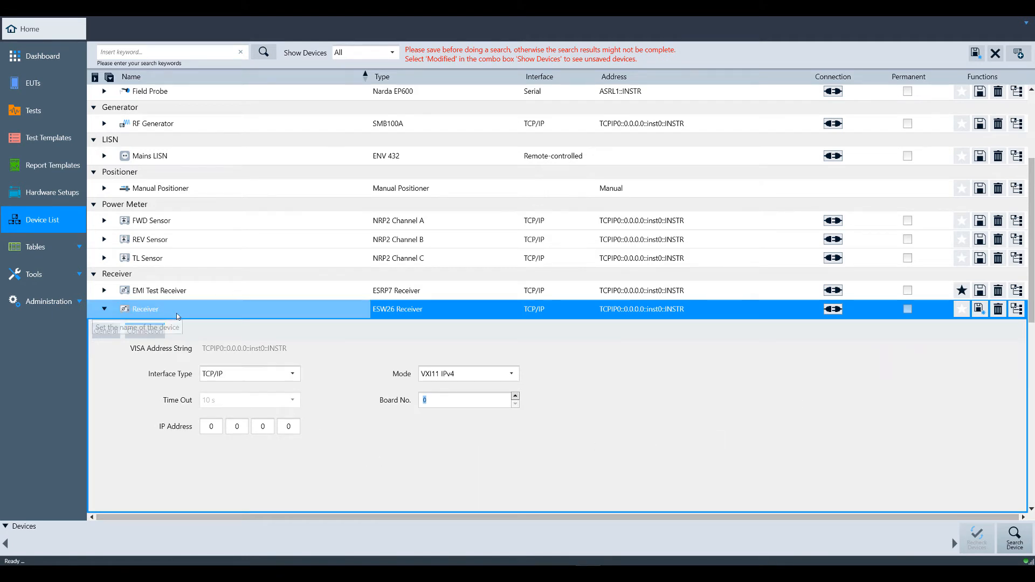
mouse_move(178, 315)
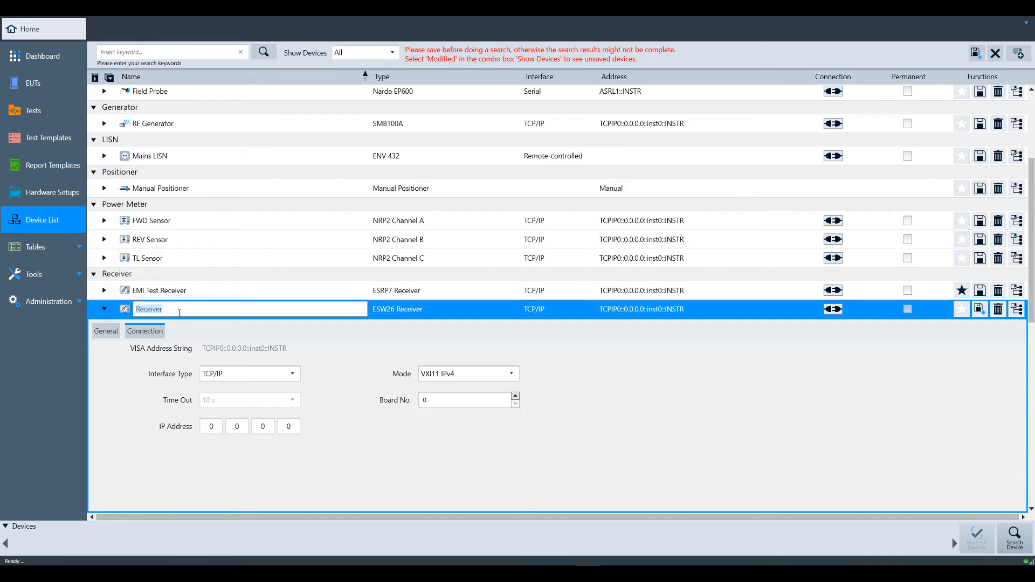
mouse_move(179, 312)
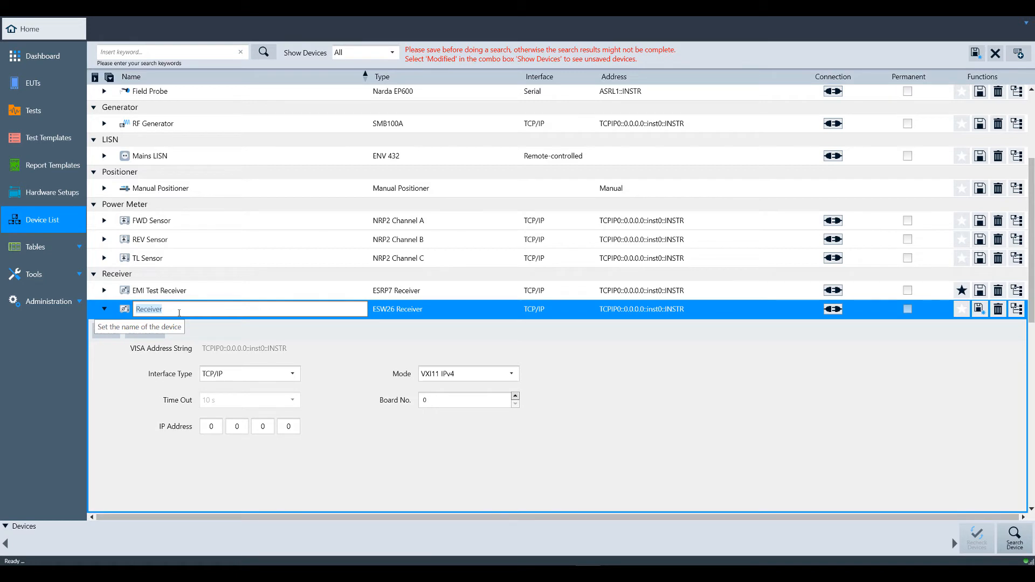
Rename the new receiver entry from Receiver to ESW44
type("ESW44")
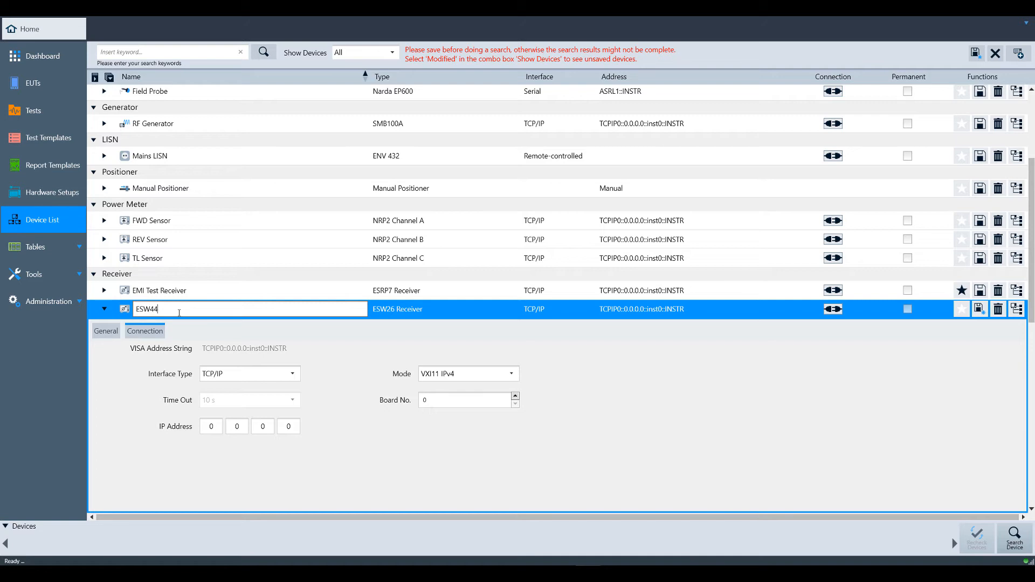
mouse_move(168, 278)
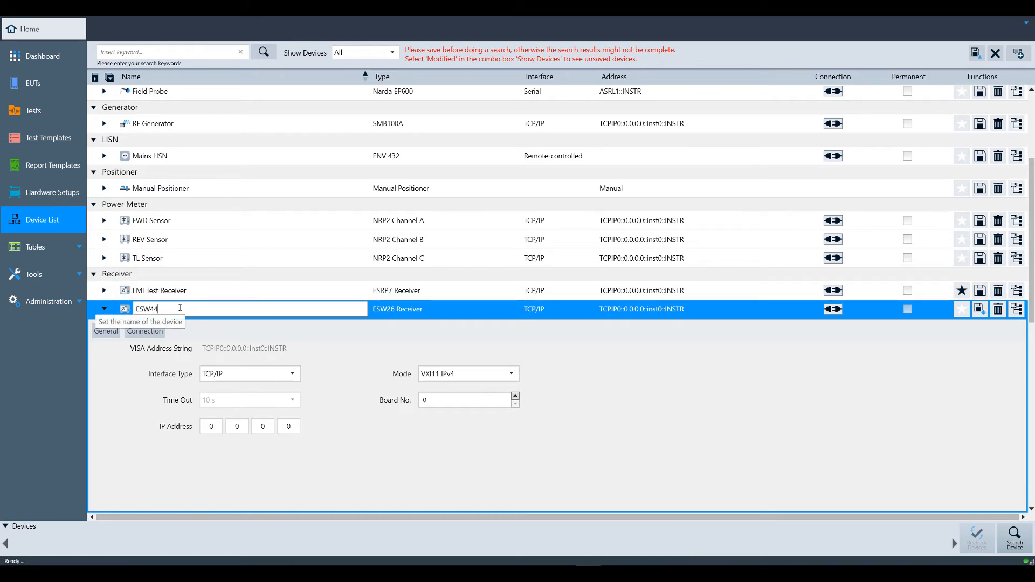
mouse_move(390, 316)
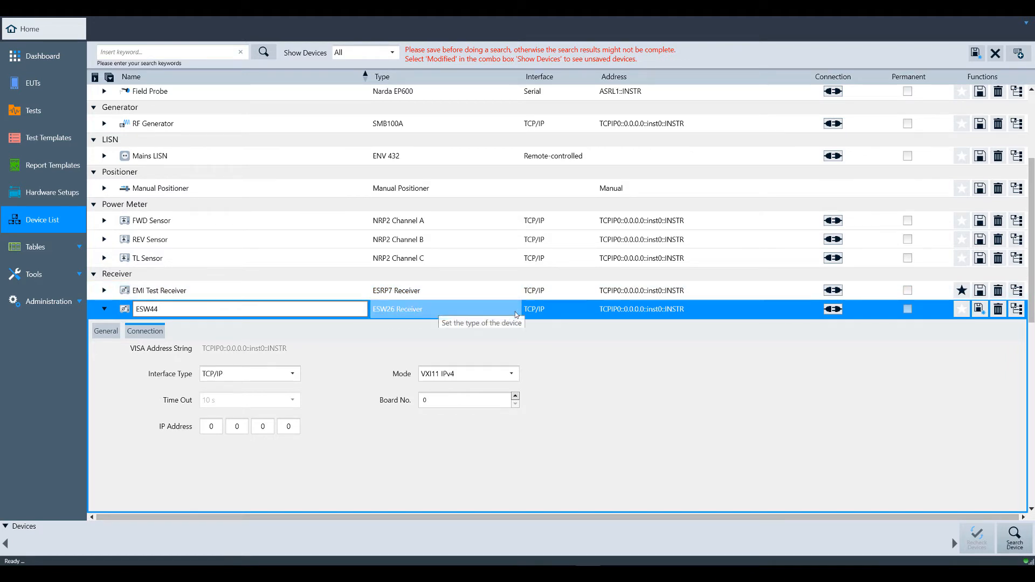
Change the ESW44 row's device type to ESW44 Receiver
left_click(507, 309)
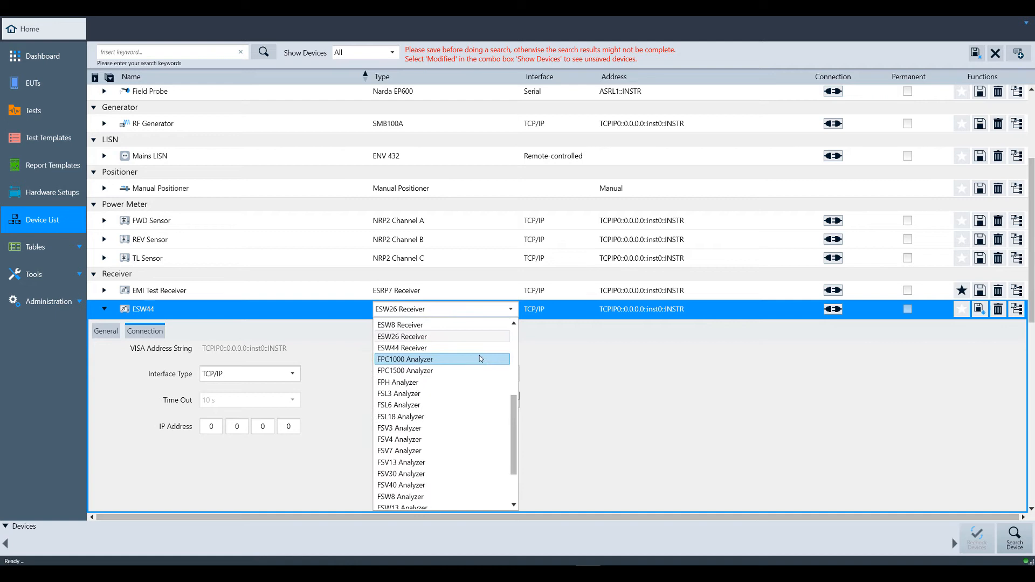
left_click(401, 347)
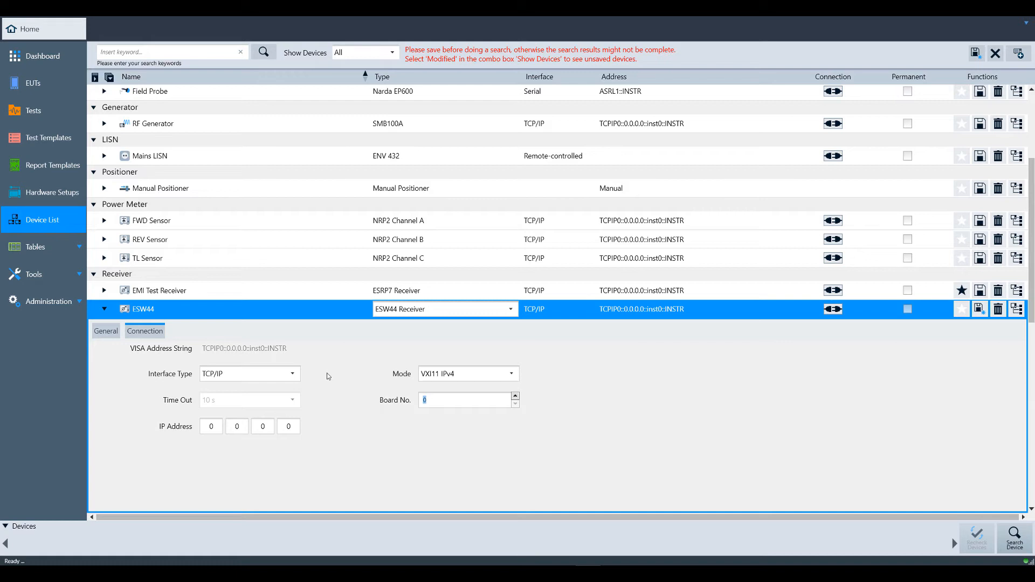
mouse_move(303, 379)
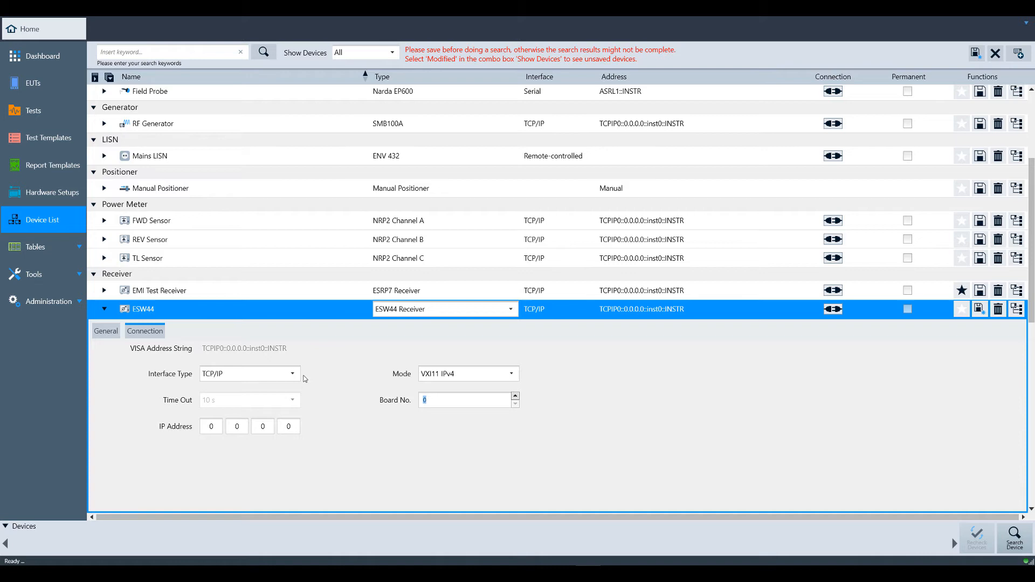
Enter IP address 192.168.048.050 on the ESW44 receiver's Connection settings
left_click(292, 373)
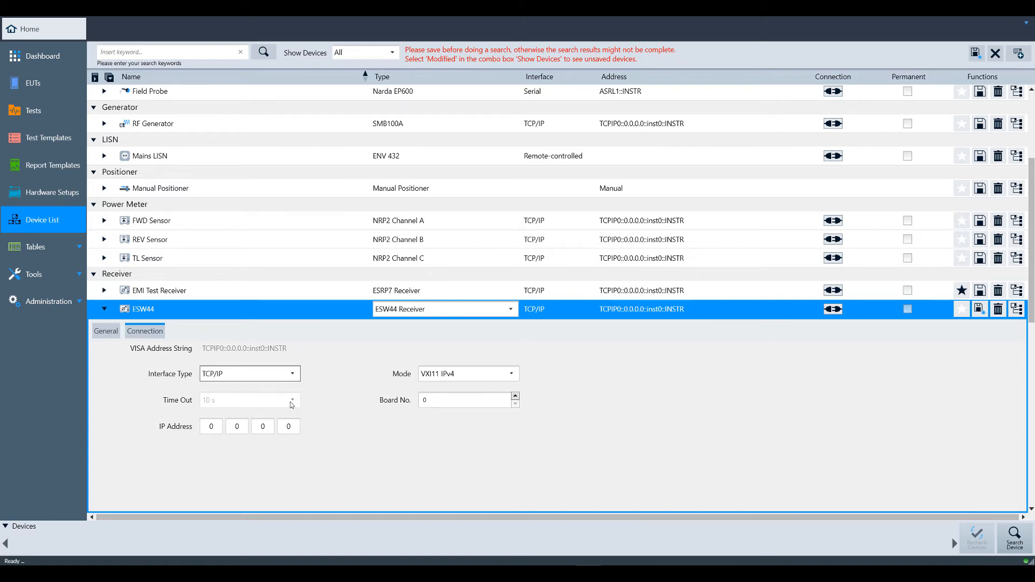
mouse_move(223, 440)
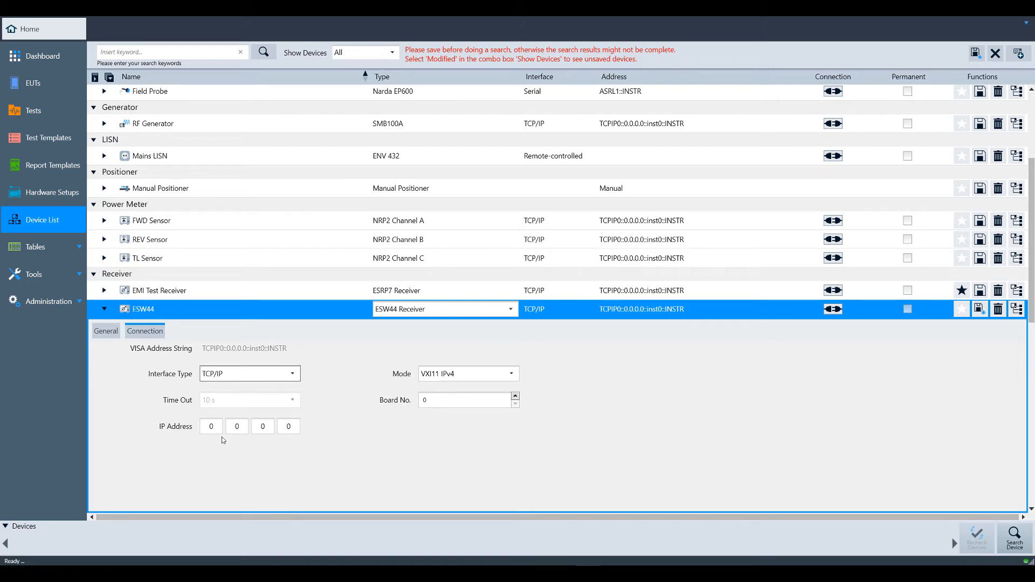
left_click(211, 426)
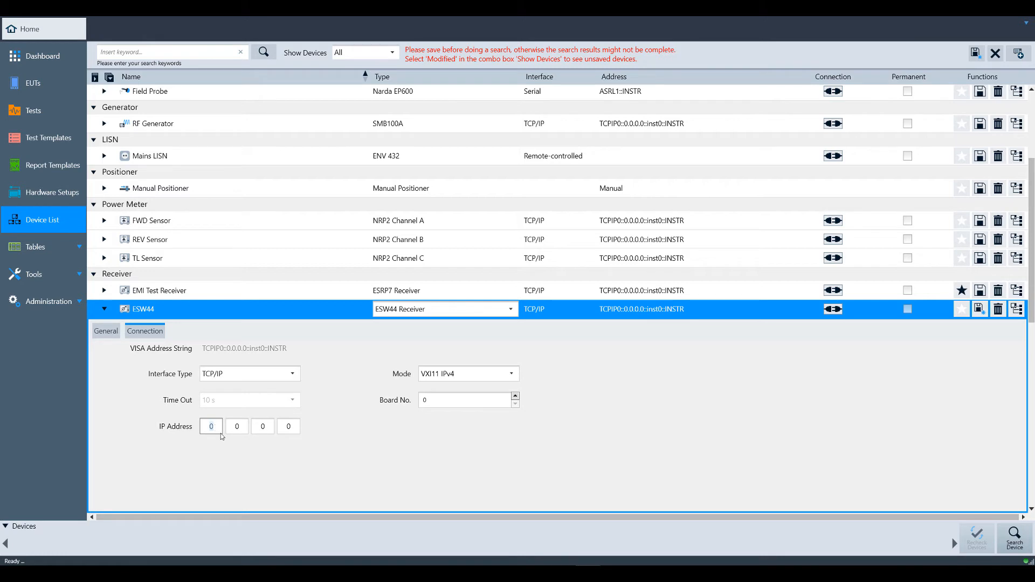
type("192")
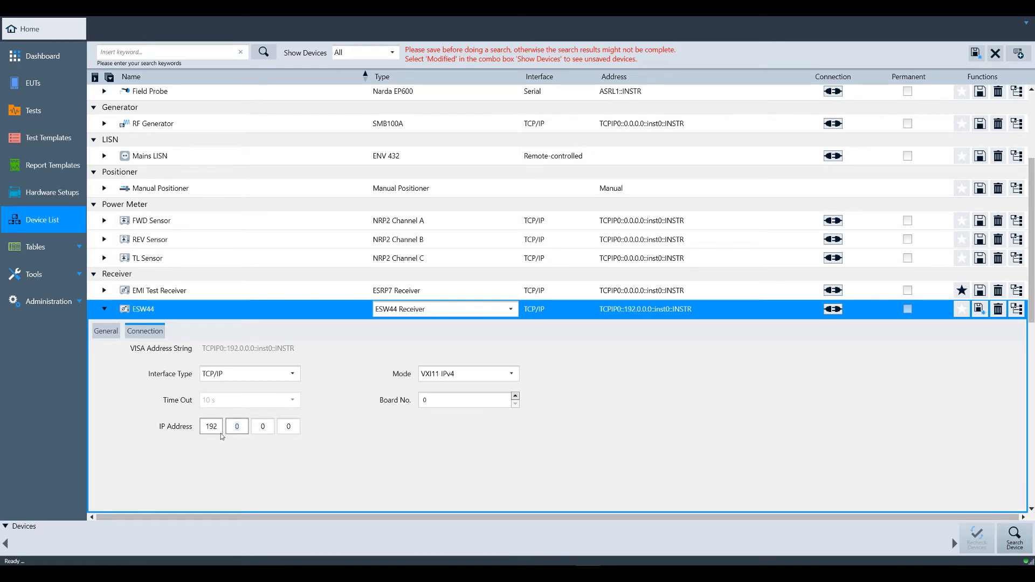
type("16")
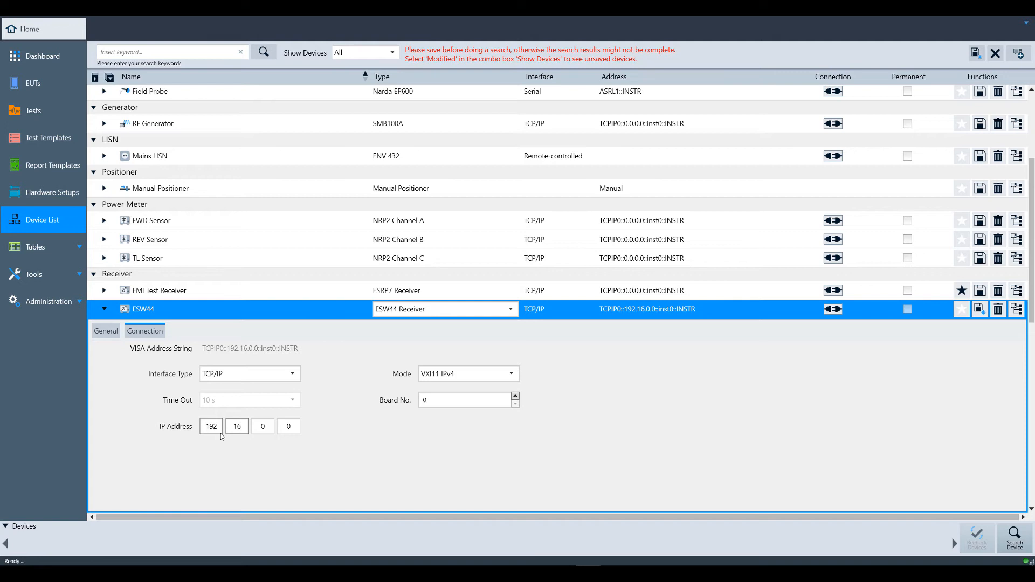
type("168.048")
left_click(288, 426)
type("50")
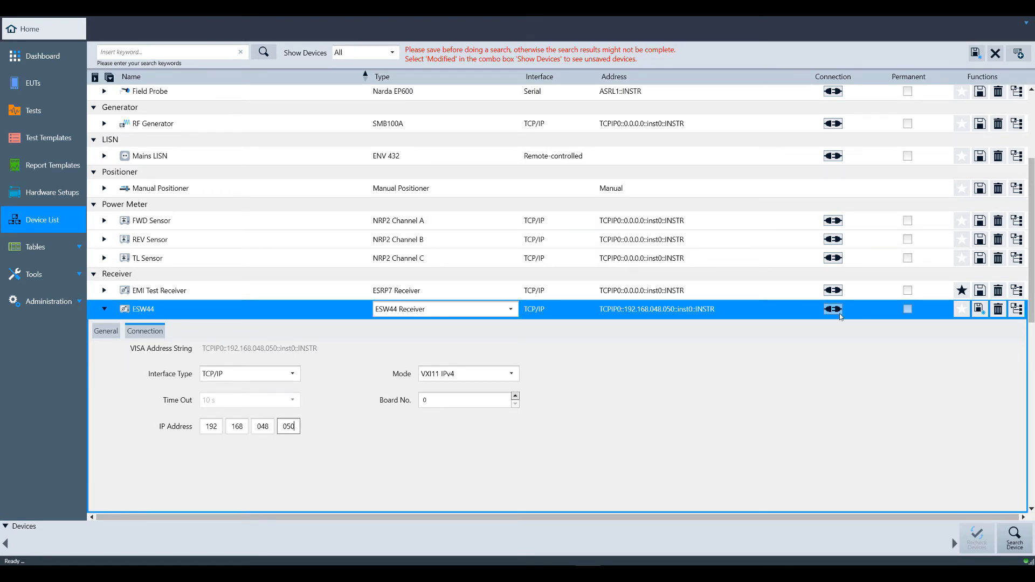
mouse_move(979, 308)
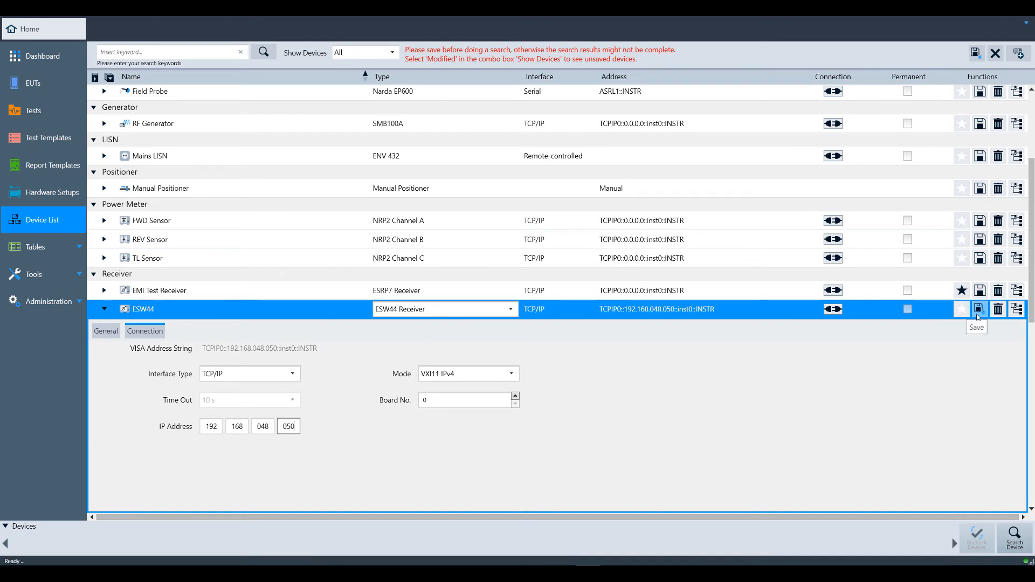
Save the ESW44 receiver entry to the device list
left_click(978, 308)
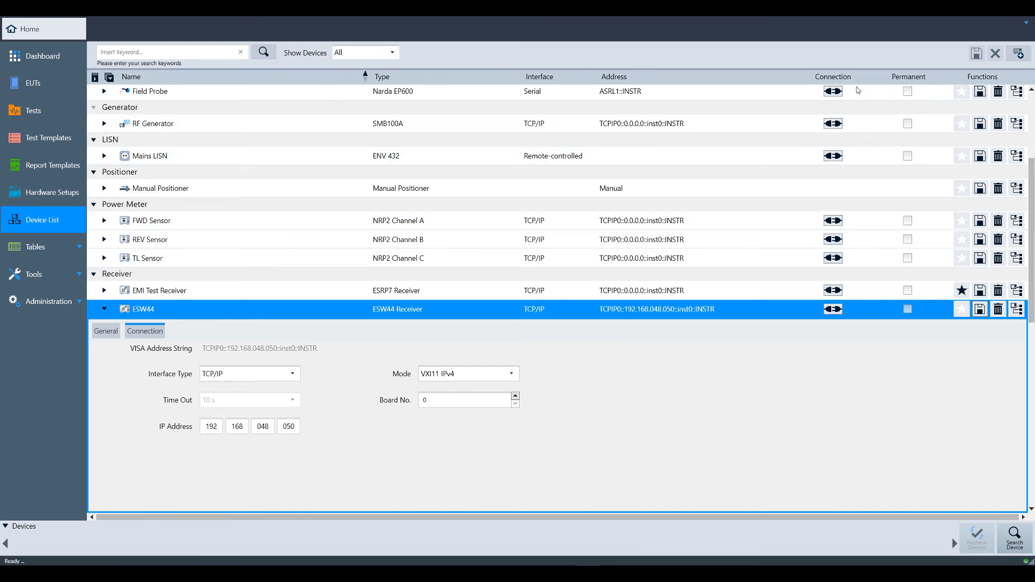
mouse_move(832, 309)
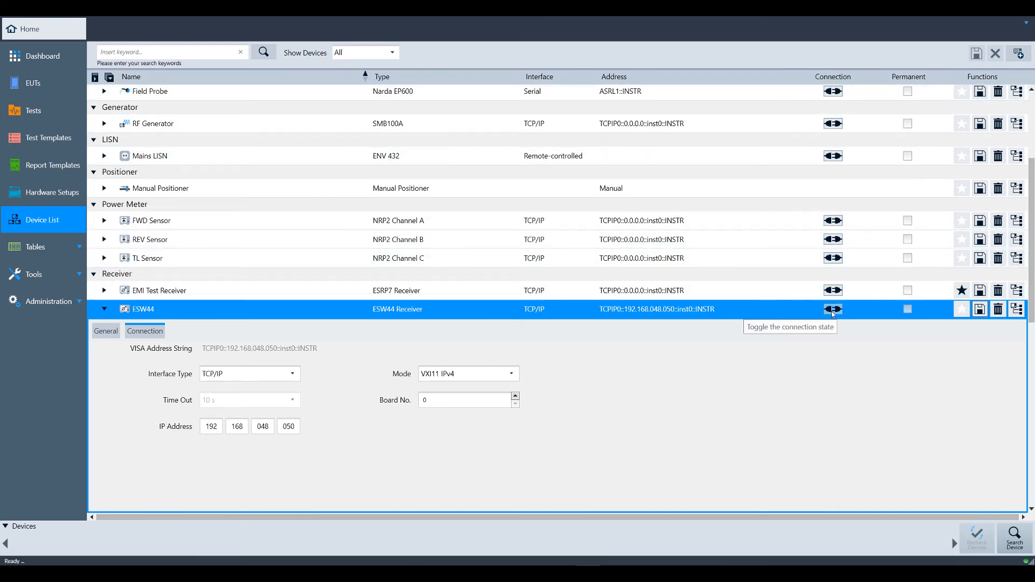
Connect to the ESW44 receiver and acknowledge the FSW-B9/FSW-B12 disabled-options warning
left_click(832, 309)
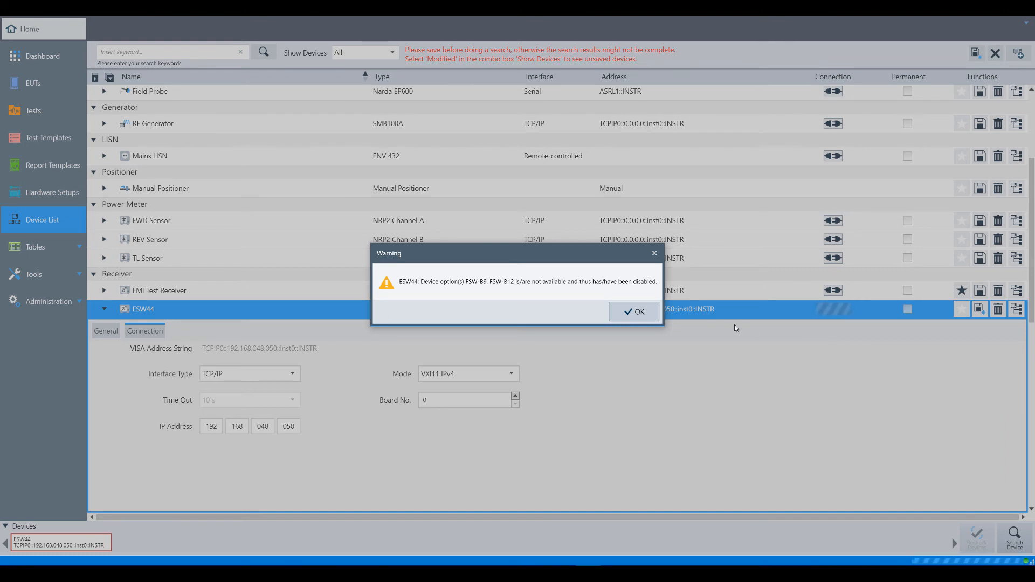
left_click(633, 311)
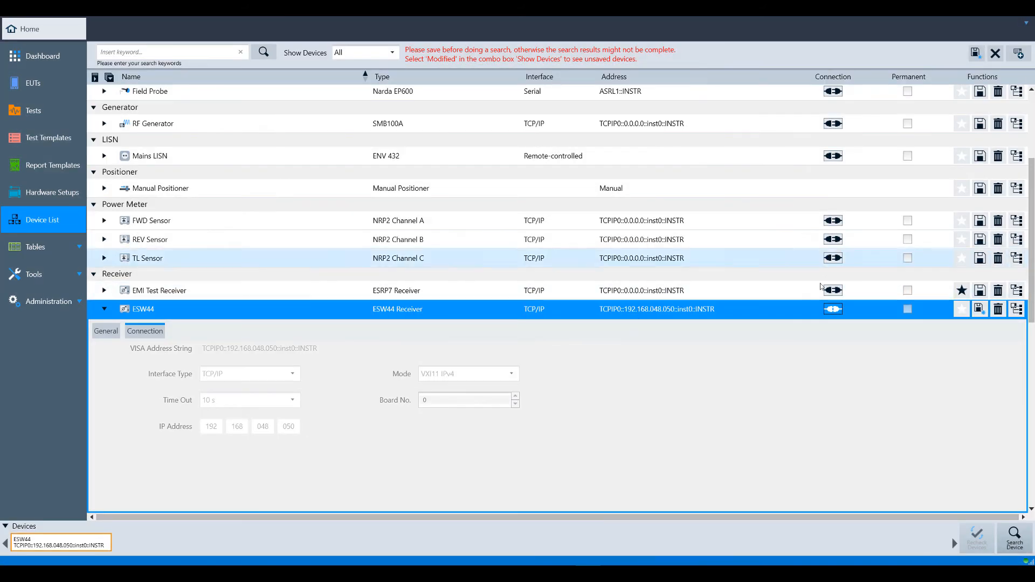
mouse_move(833, 310)
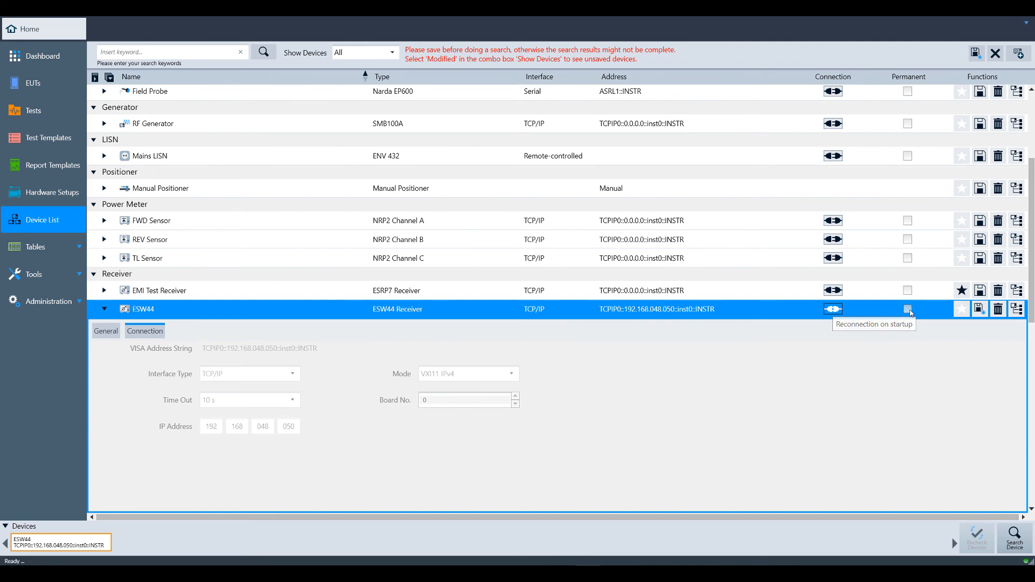
Mark ESW44 as Permanent to reconnect on startup and save the change
left_click(907, 308)
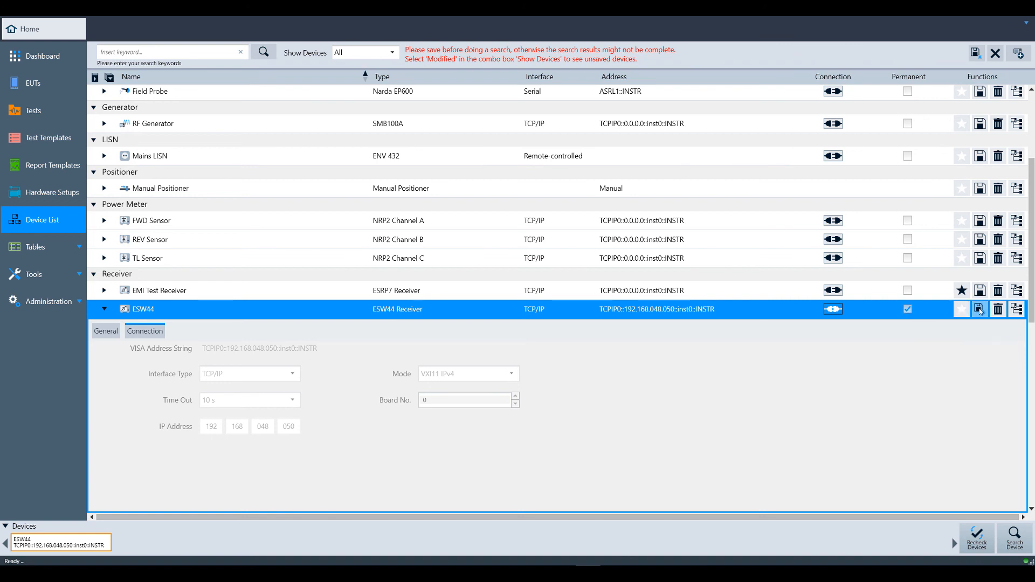
left_click(979, 308)
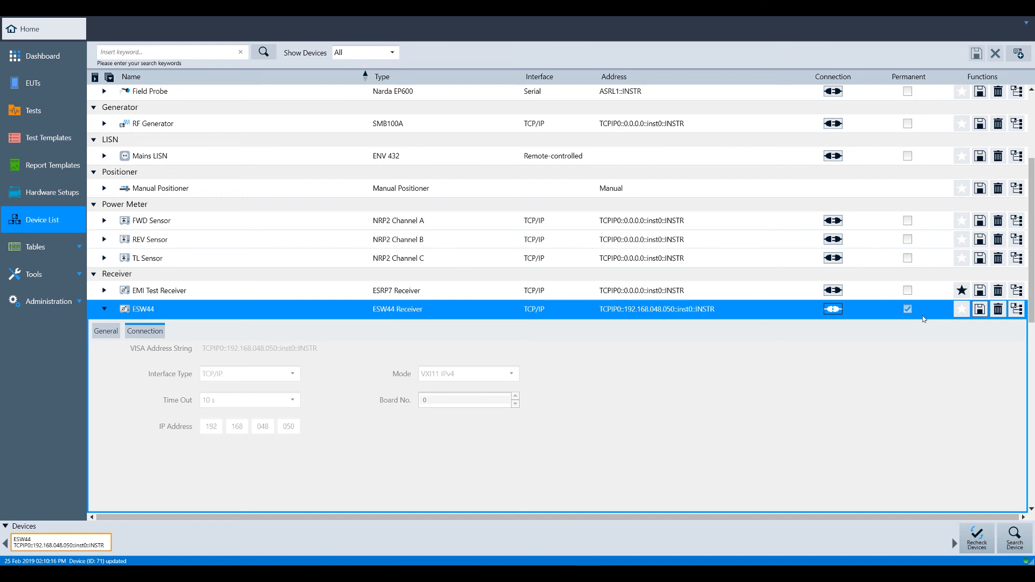
mouse_move(920, 317)
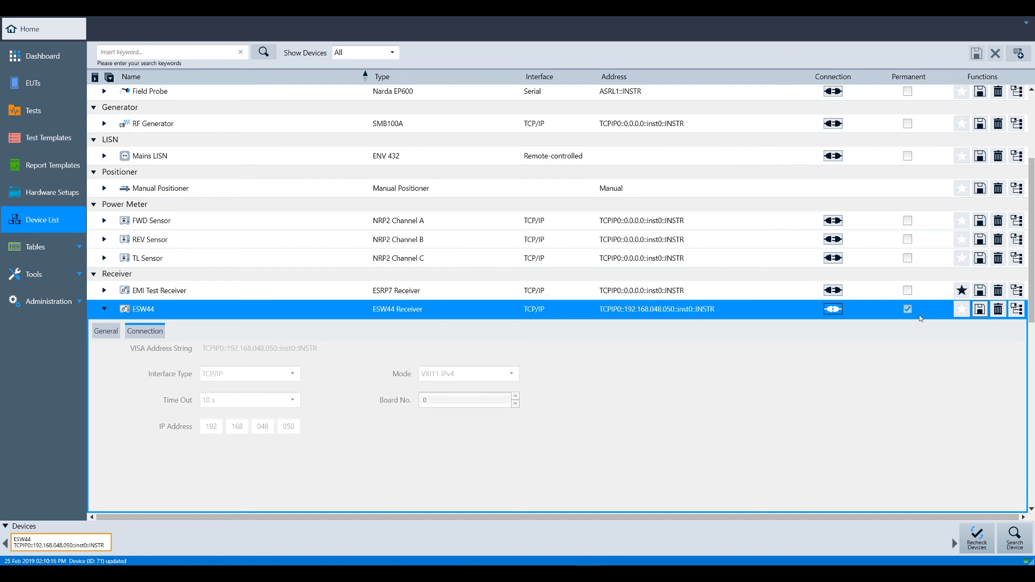